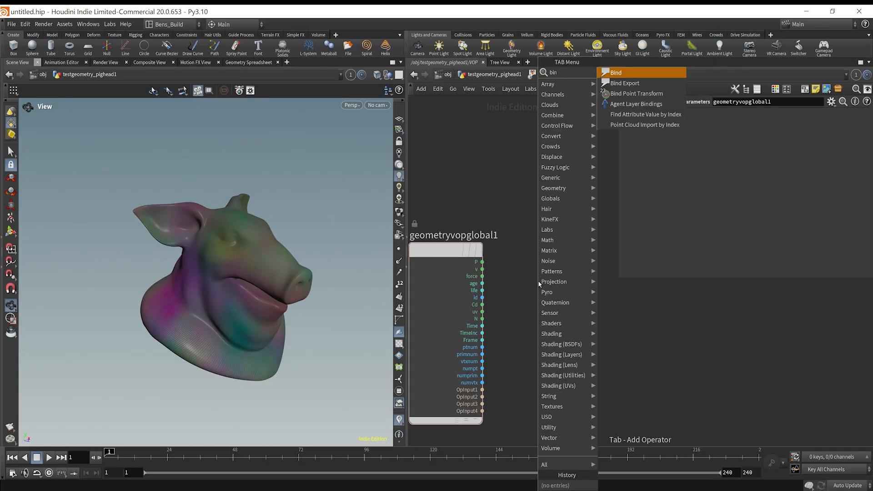
pyautogui.click(615, 73)
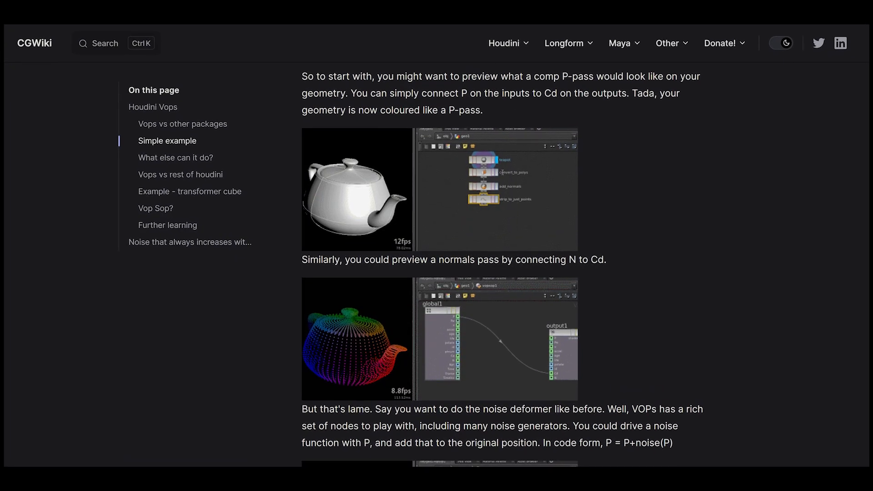
pyautogui.scroll(-3)
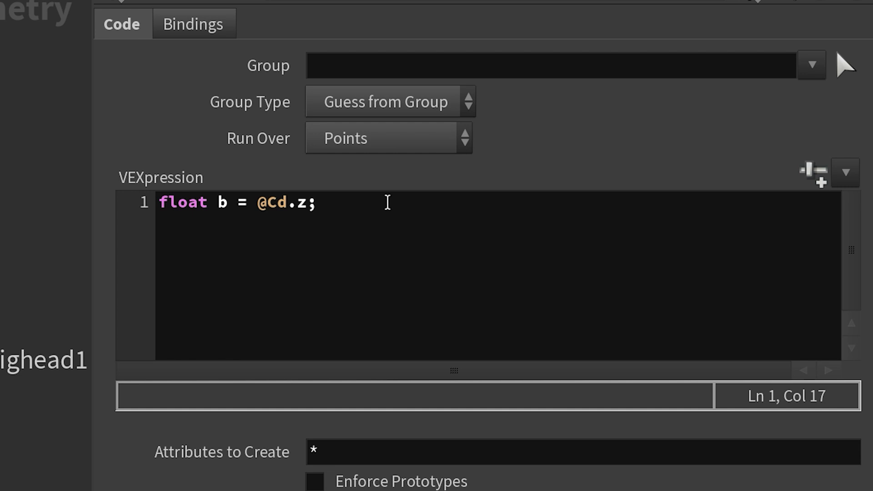
pyautogui.write('@Cd = b;')
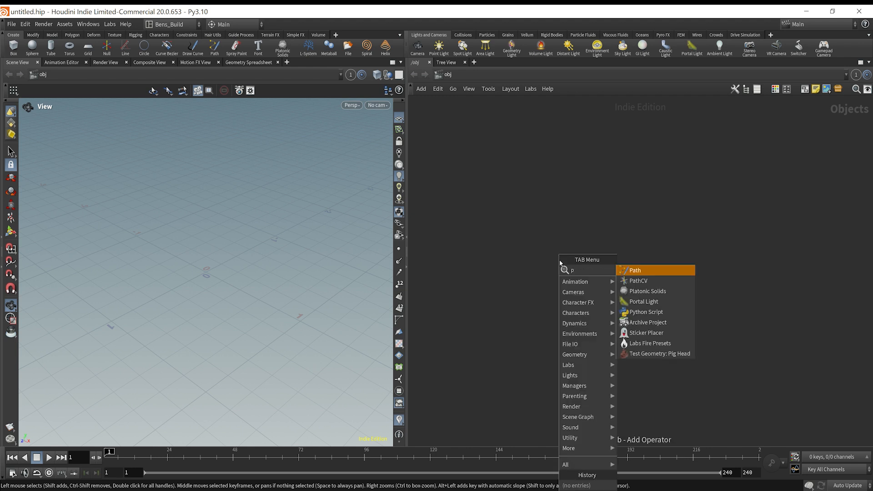
# Add Test Geometry: Pig Head and, inside it, a Subdivide node at depth 3.
pyautogui.click(661, 353)
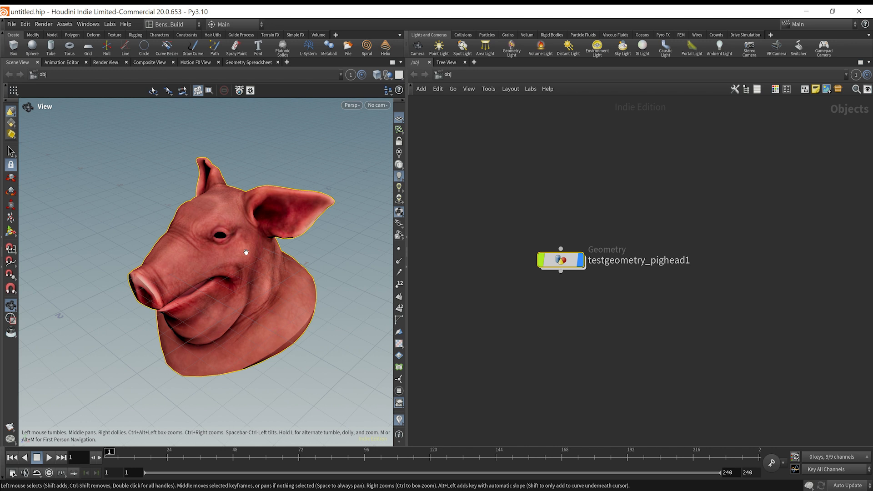
pyautogui.doubleClick(561, 260)
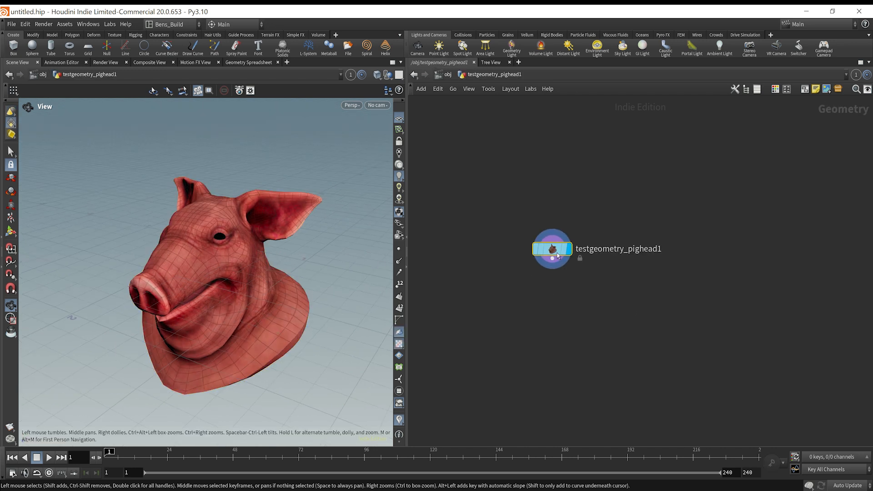
pyautogui.press('tab')
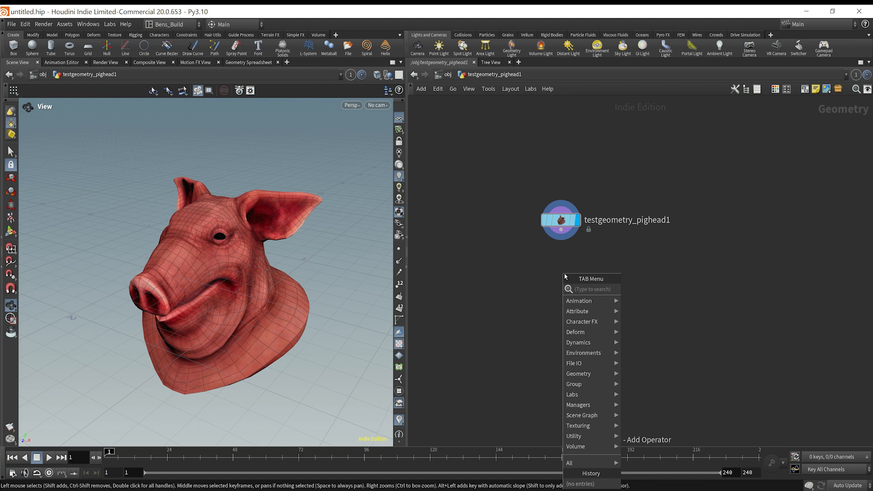
pyautogui.write('su')
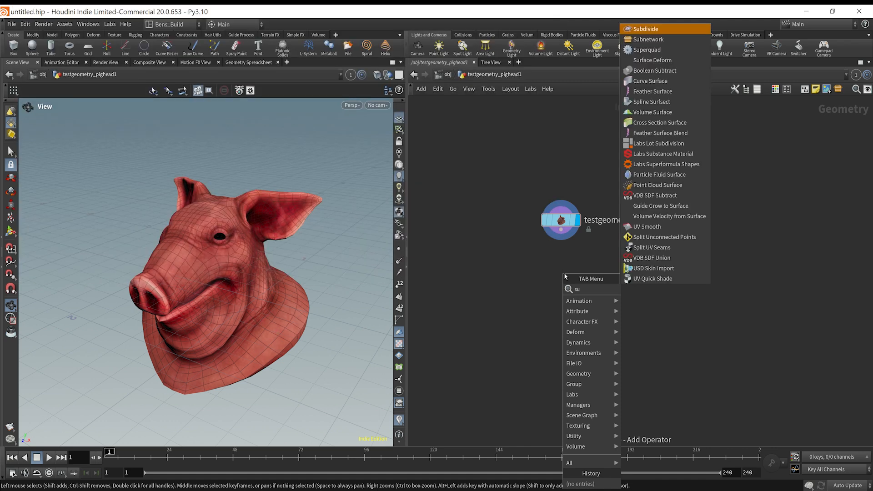
pyautogui.click(645, 28)
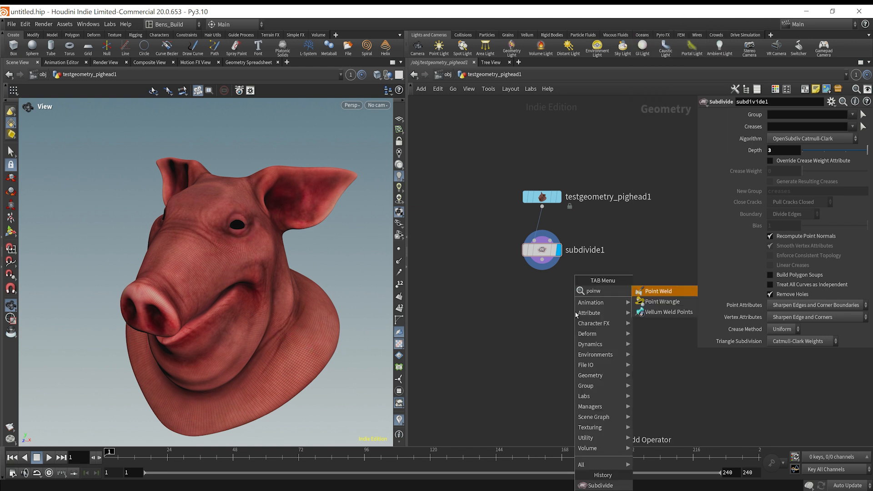
# Append a Point Wrangle renamed VEX, with an Attribute Noise on Cd inserted before it.
pyautogui.click(662, 301)
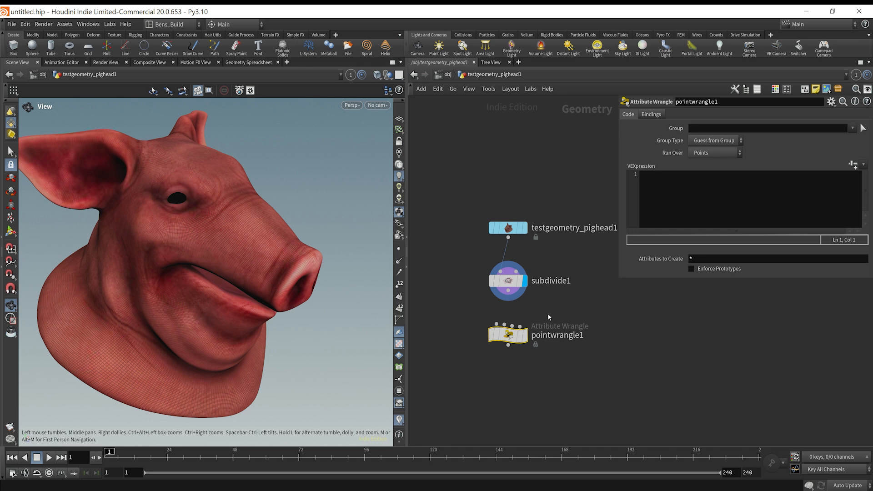
pyautogui.press('tab')
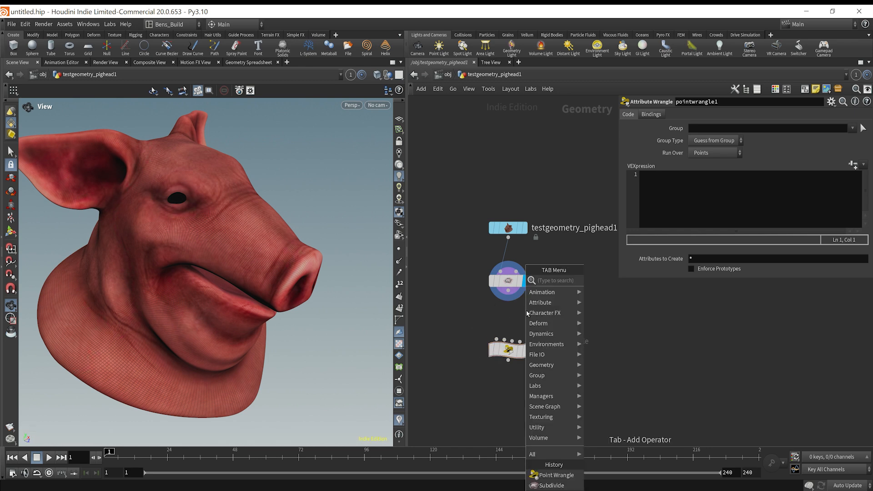
pyautogui.write('a')
pyautogui.click(749, 102)
pyautogui.write('VEX')
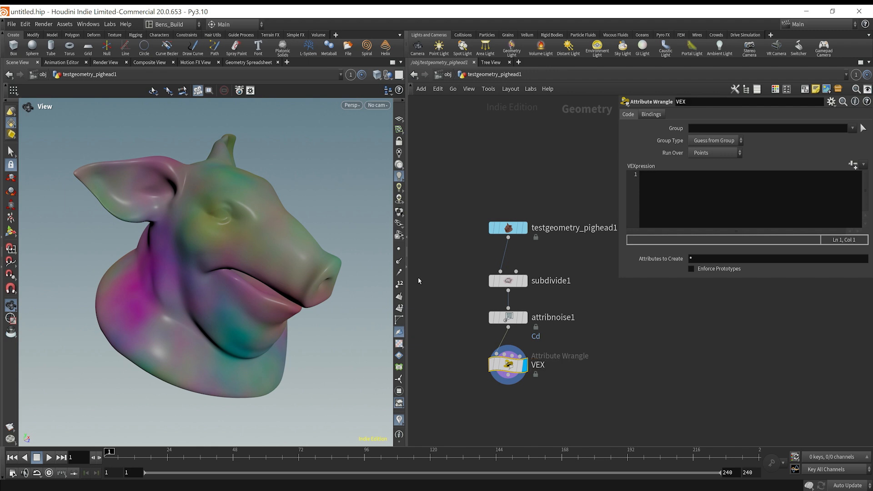
pyautogui.moveTo(246, 216)
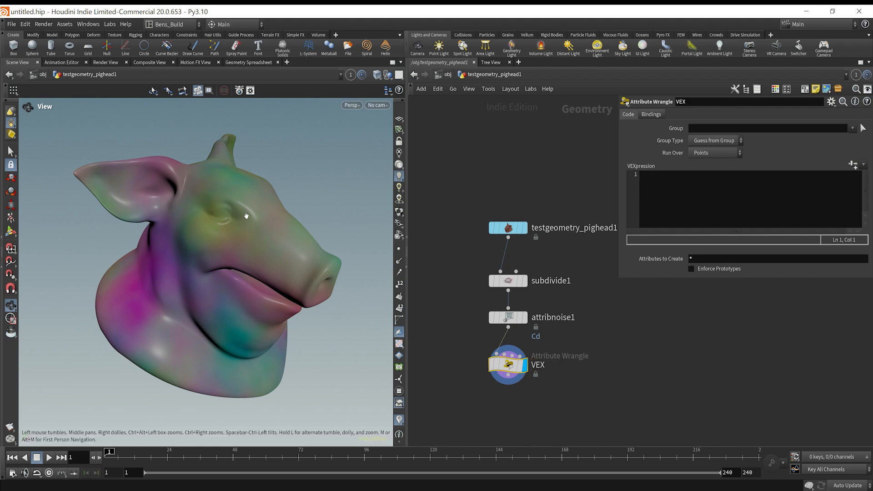
pyautogui.click(249, 62)
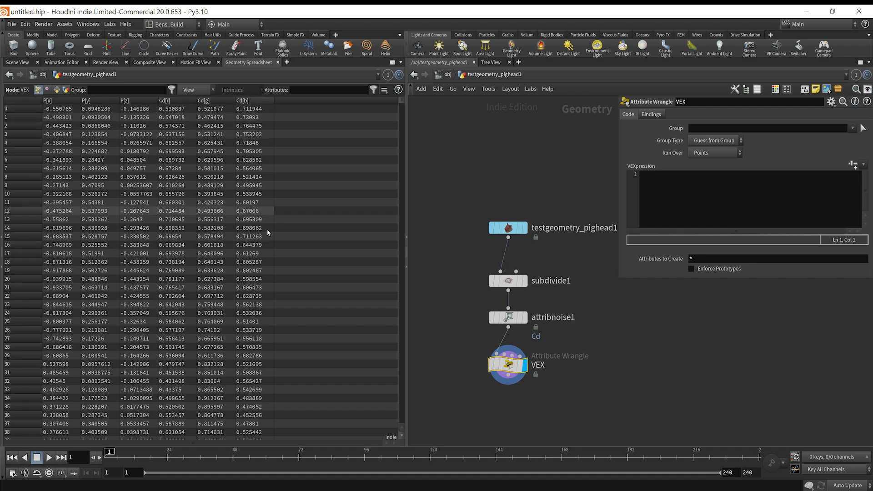
pyautogui.click(17, 62)
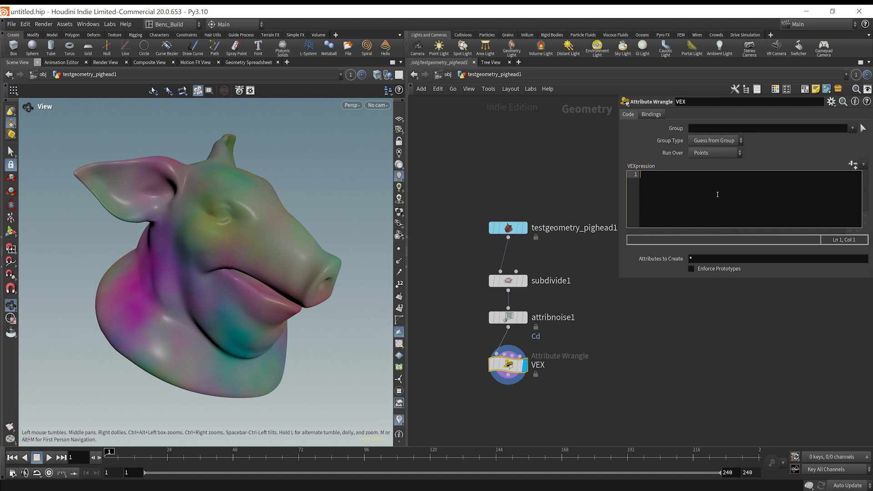
pyautogui.write('float')
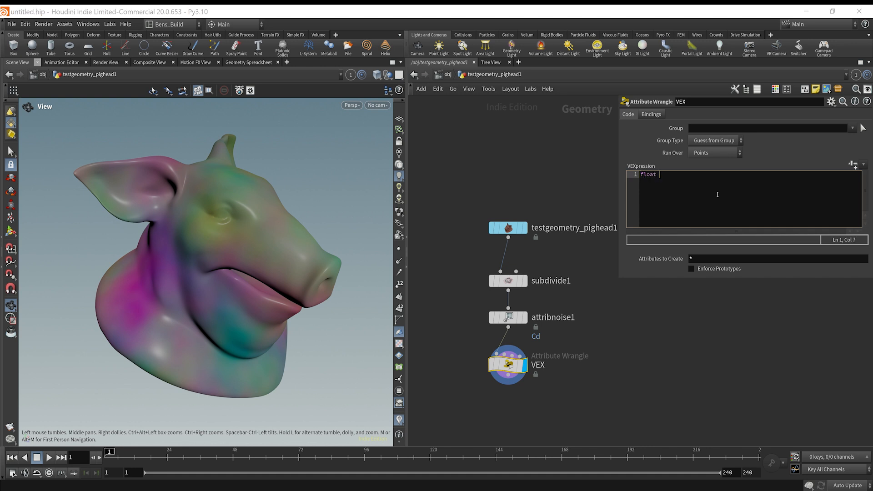
pyautogui.write('b =')
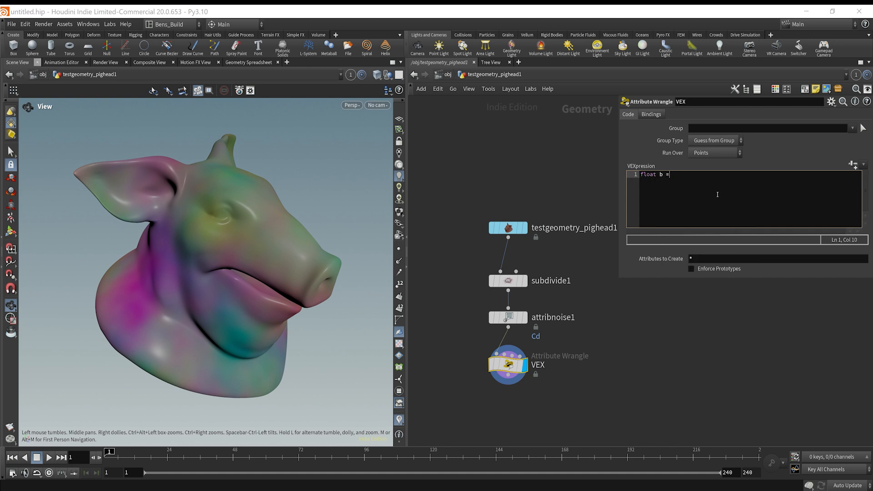
pyautogui.write('@Cd.')
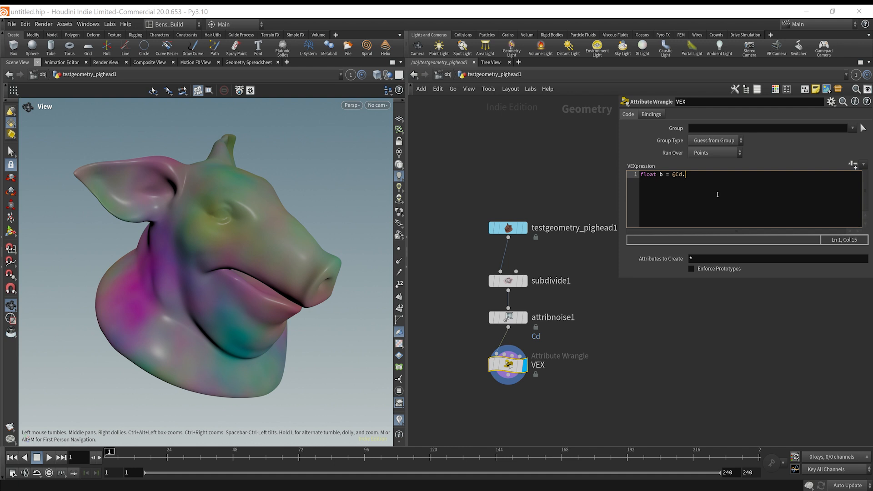
pyautogui.write('z')
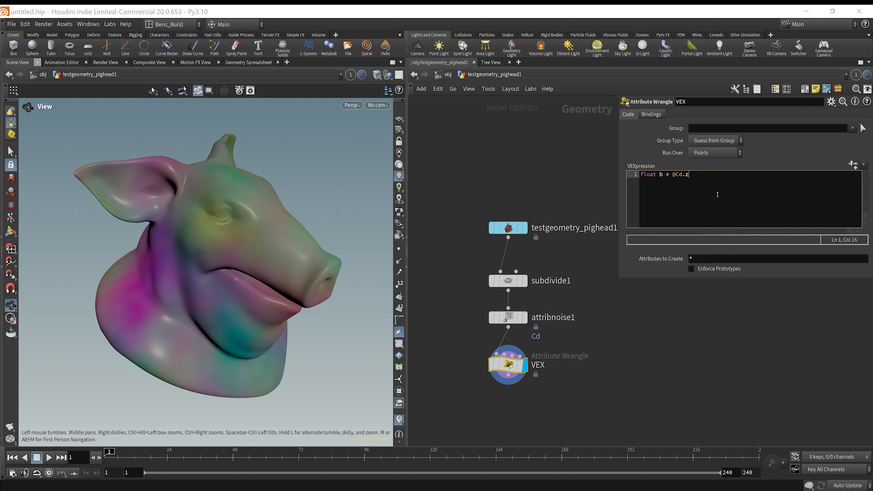
pyautogui.write(';')
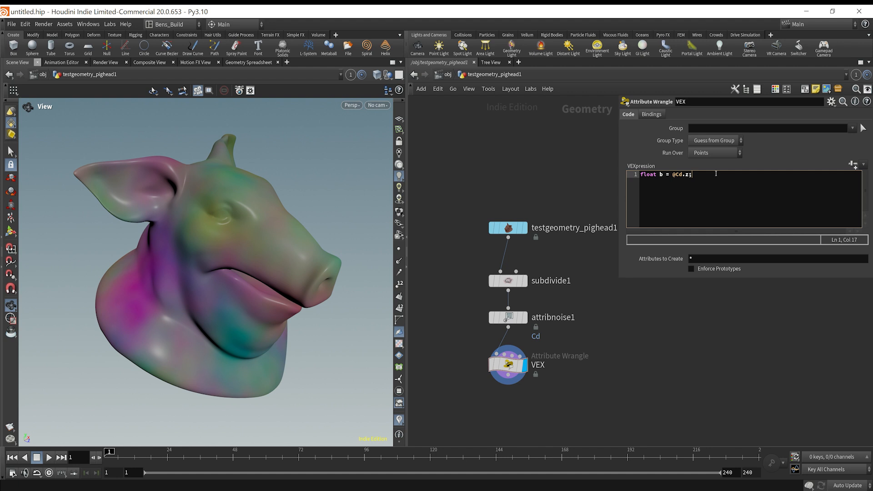
pyautogui.write('@Cd =')
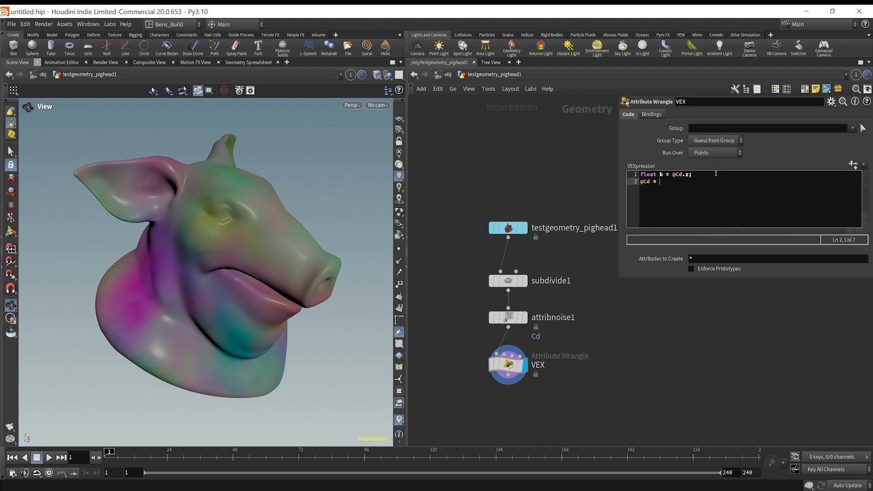
# Complete the code '@P += @N * b * chf("mult");' and drag Mult up to swell the head.
pyautogui.write('b;')
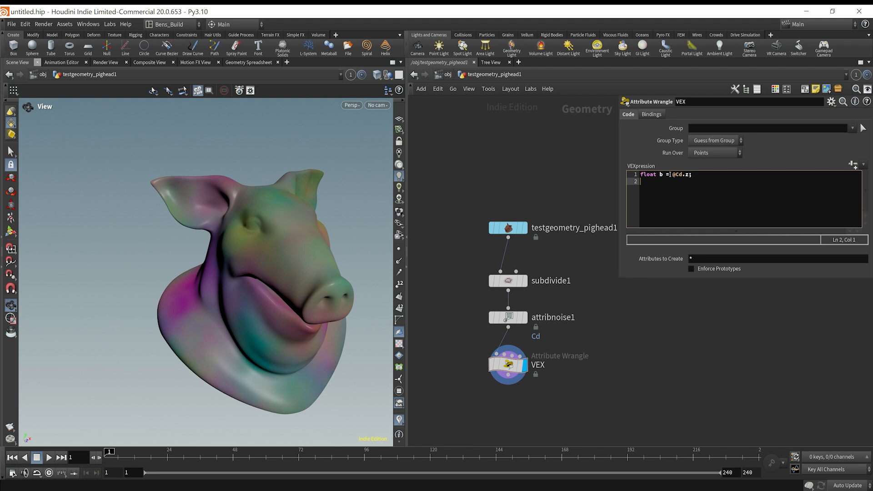
pyautogui.write('@')
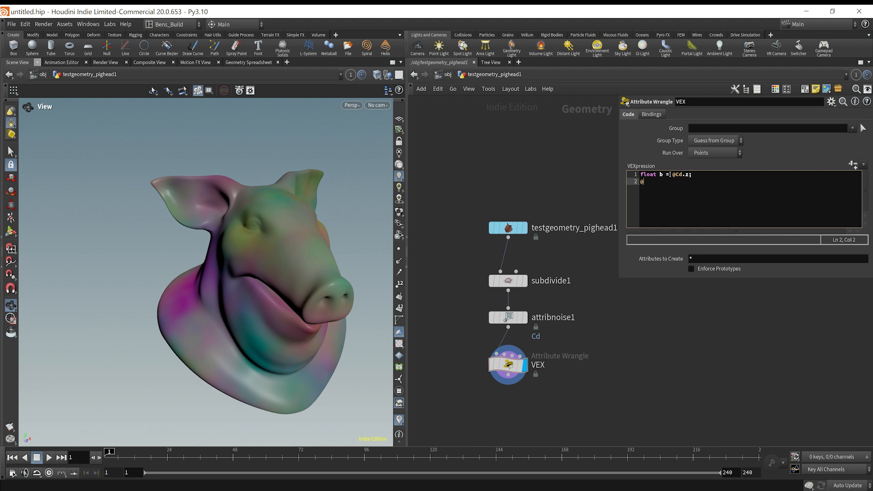
pyautogui.write('P')
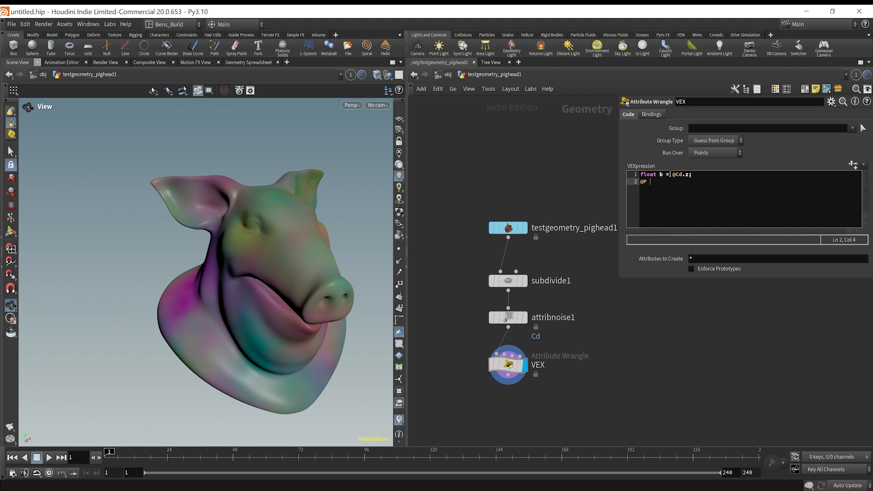
pyautogui.write('+=')
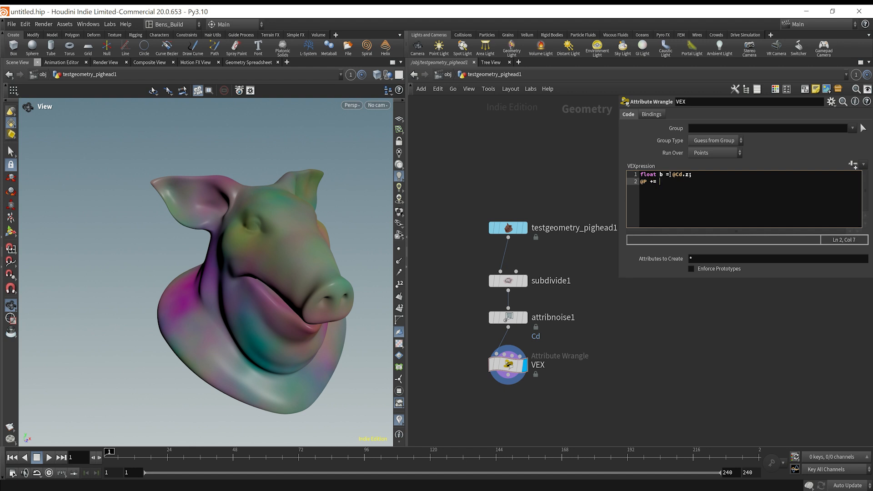
pyautogui.write('@N')
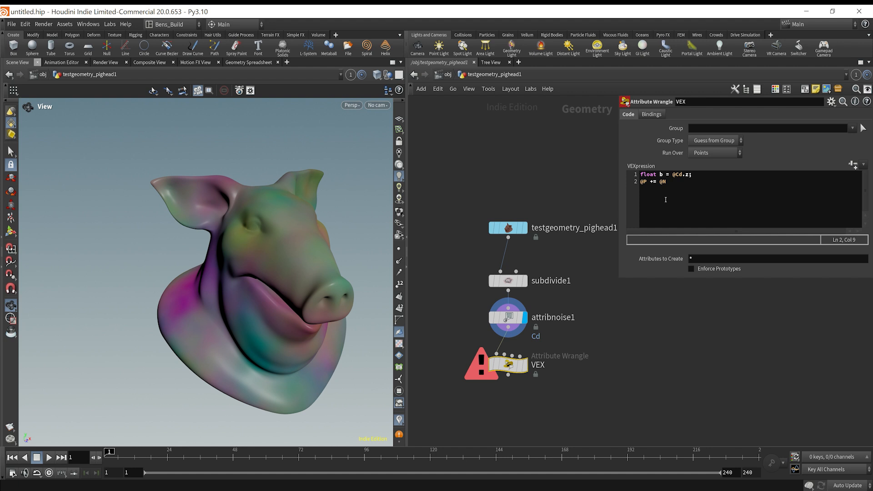
pyautogui.moveTo(417, 237)
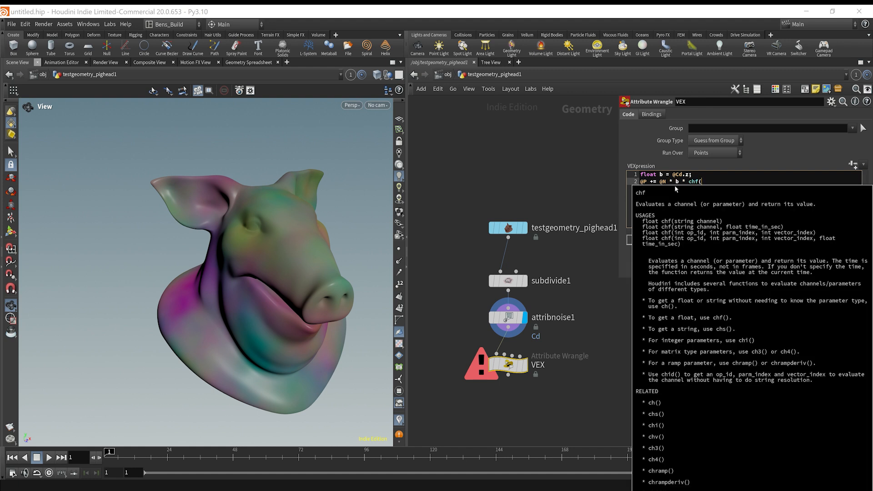
pyautogui.write('"mult");')
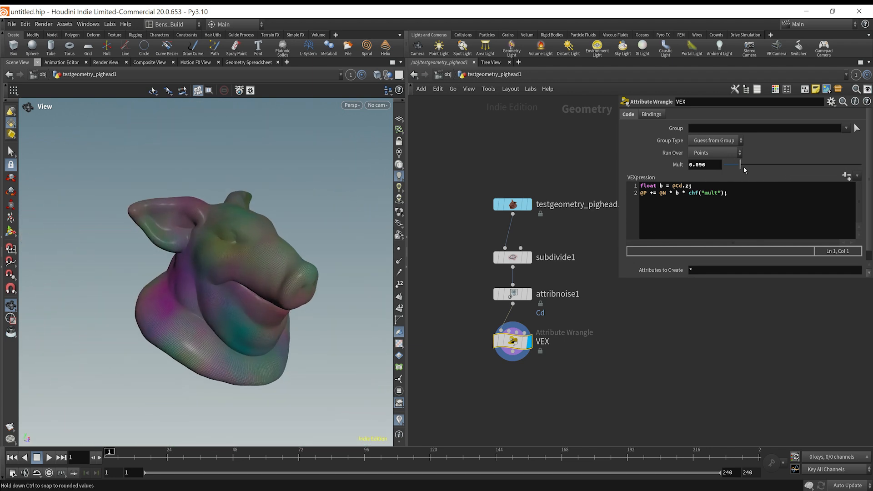
pyautogui.moveTo(741, 164); pyautogui.dragTo(763, 164)
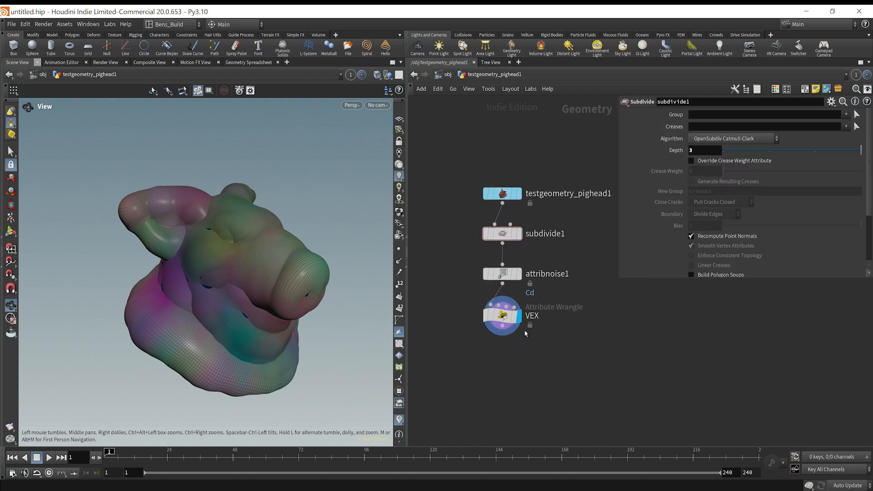
# Set the VEX wrangle's Mult to 0.25 and move the node left.
pyautogui.click(501, 315)
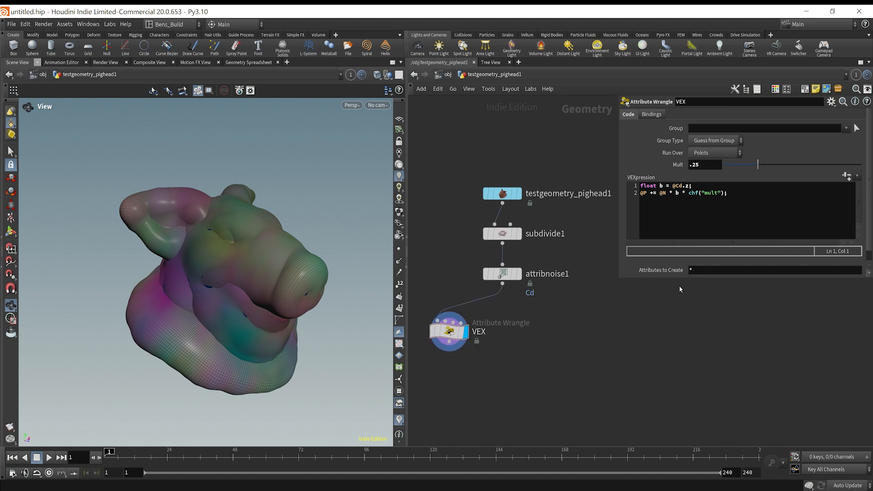
pyautogui.moveTo(680, 289)
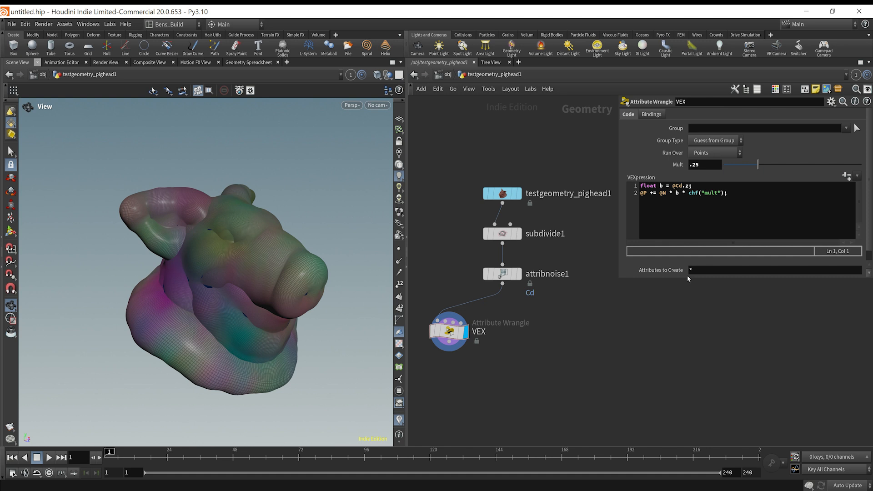
pyautogui.moveTo(564, 332)
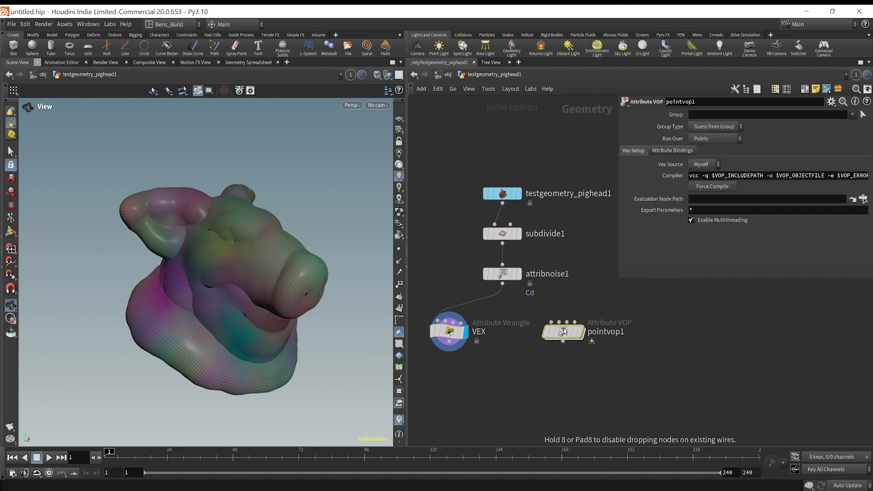
# Rename the Attribute VOP after attribnoise1 to VOP and set its display flag.
pyautogui.doubleClick(608, 323)
pyautogui.write('VOP')
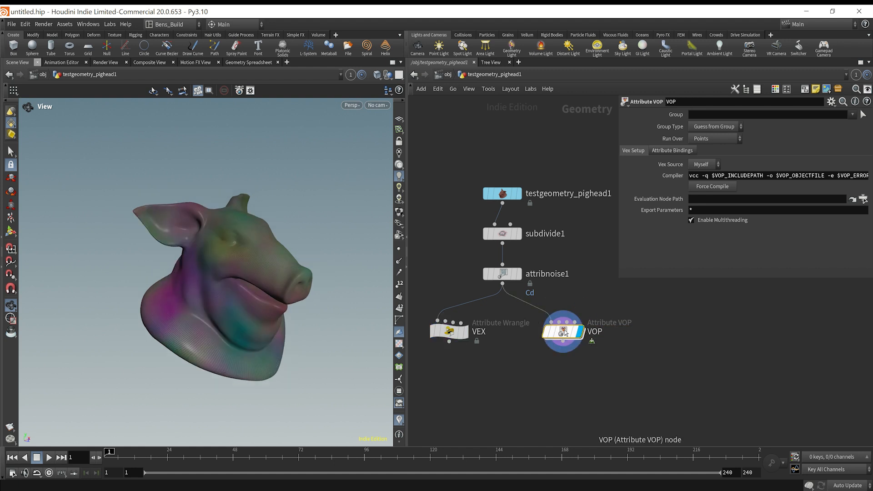
pyautogui.doubleClick(562, 331)
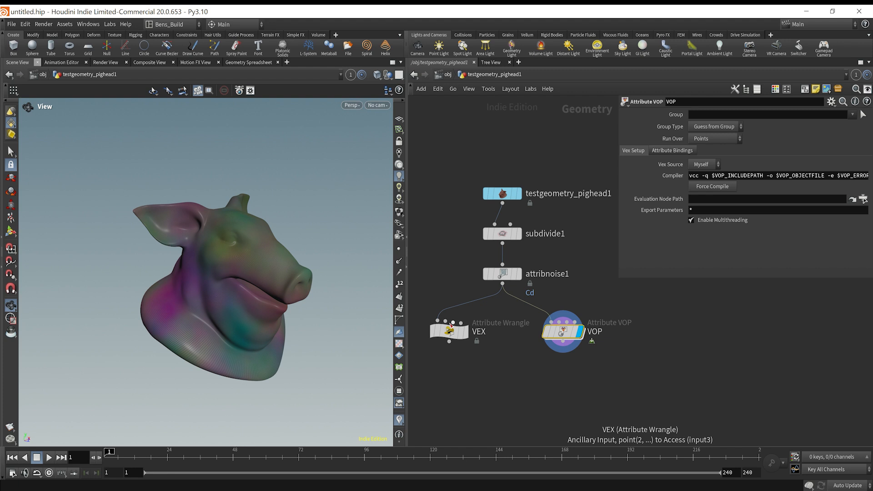
pyautogui.click(449, 330)
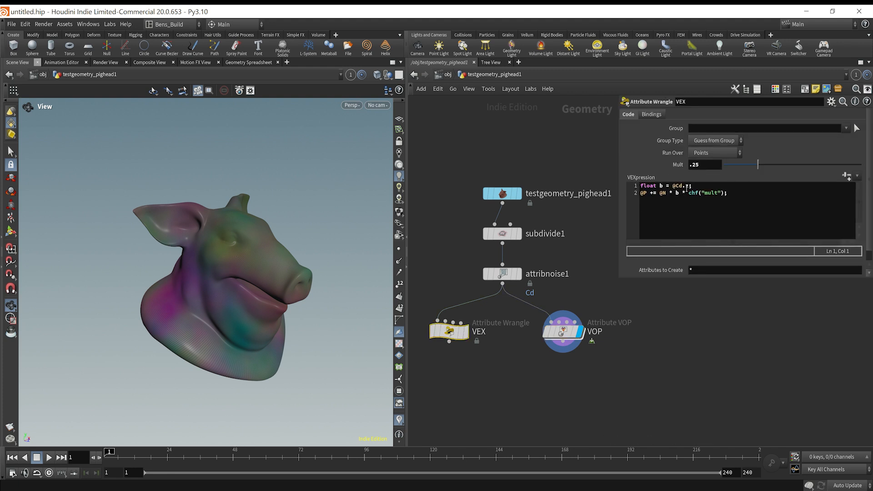
pyautogui.doubleClick(562, 331)
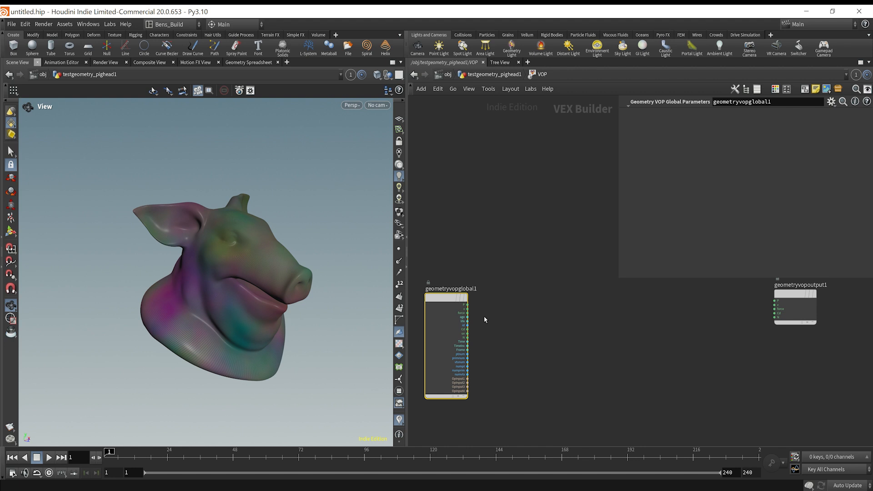
pyautogui.press('tab')
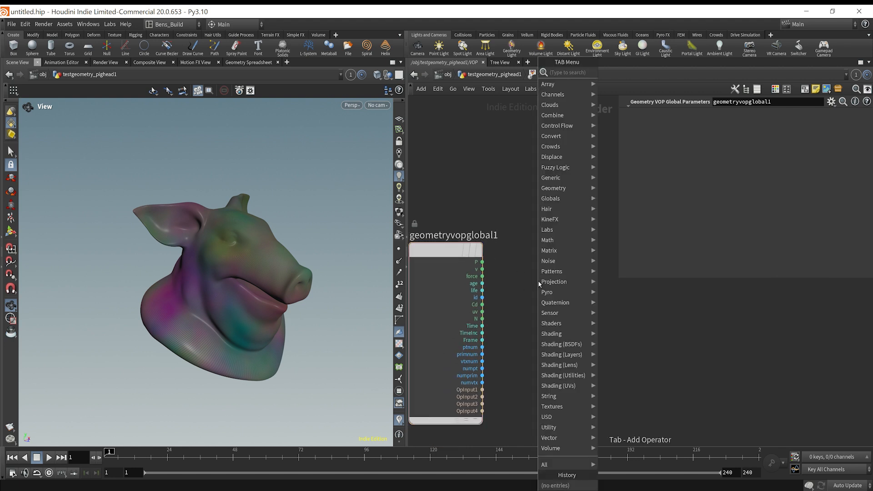
pyautogui.write('bin')
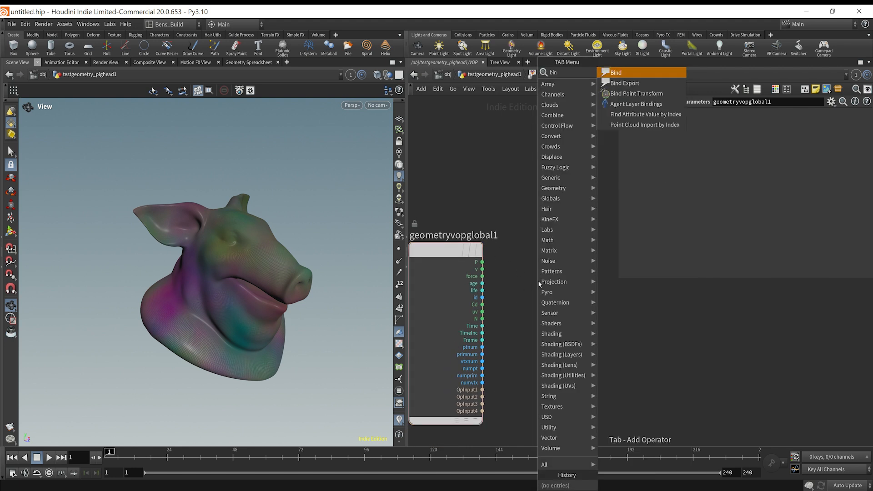
pyautogui.click(614, 72)
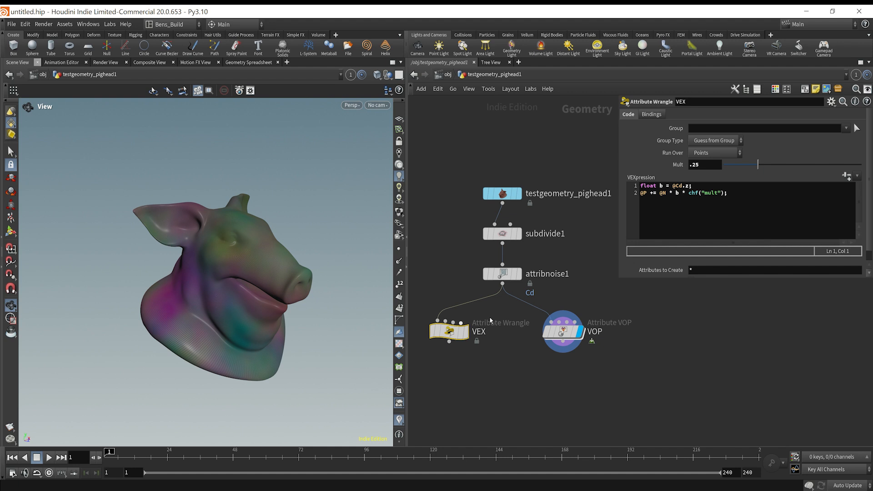
pyautogui.tripleClick(665, 185)
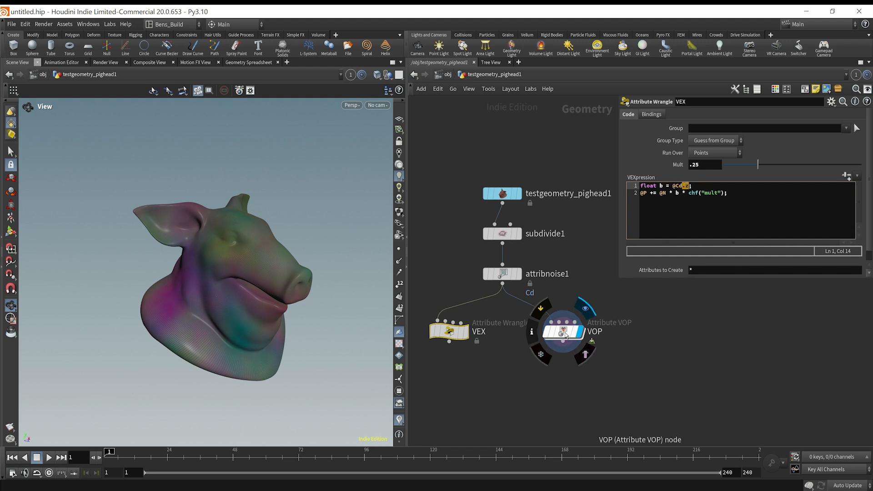
# Inside VOP, wire the Cd attribute into a new Vector to Float node.
pyautogui.doubleClick(561, 332)
pyautogui.write('ve')
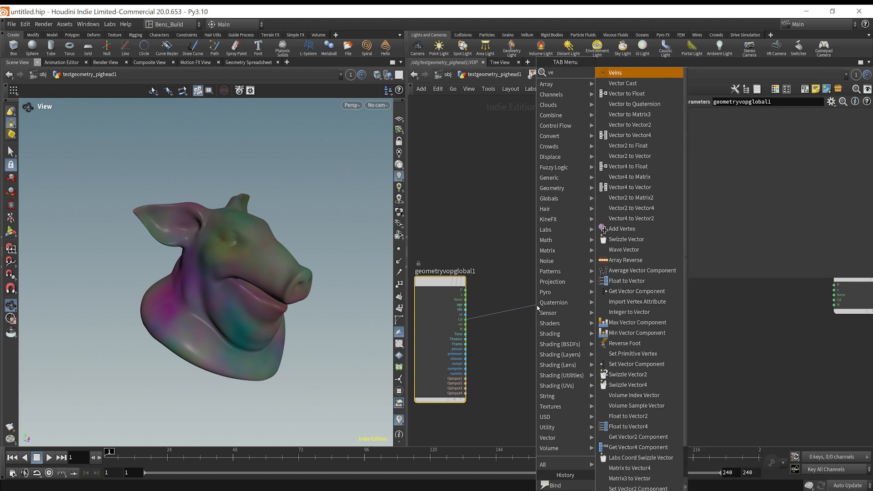
pyautogui.click(626, 93)
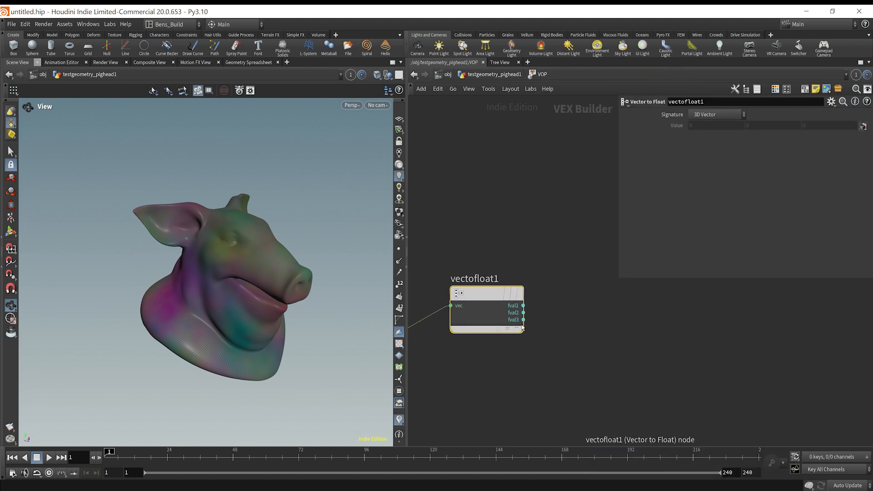
pyautogui.moveTo(523, 319); pyautogui.dragTo(588, 320)
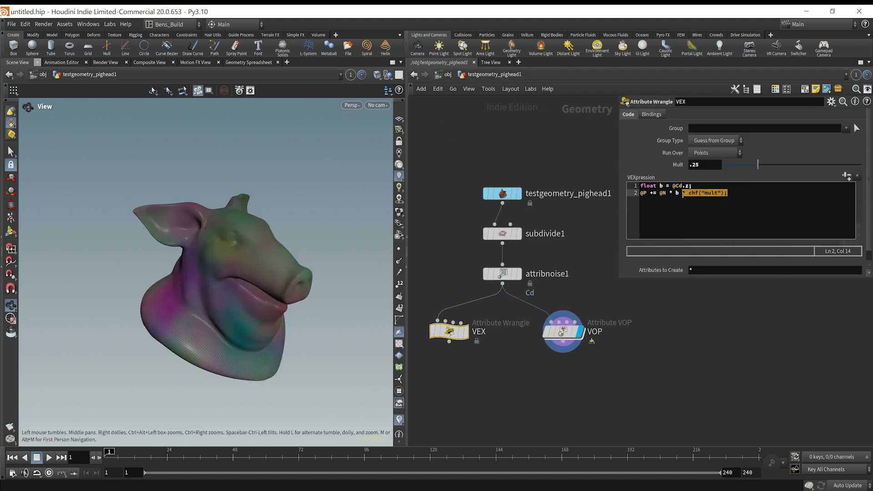
# Inside VOP, add a Multiply node and a Parameter node named mult.
pyautogui.doubleClick(561, 327)
pyautogui.write('mu')
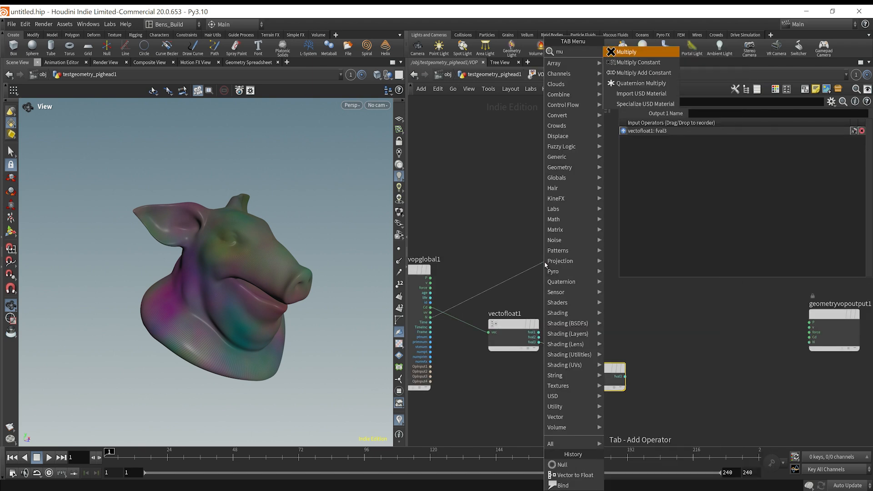
pyautogui.click(625, 51)
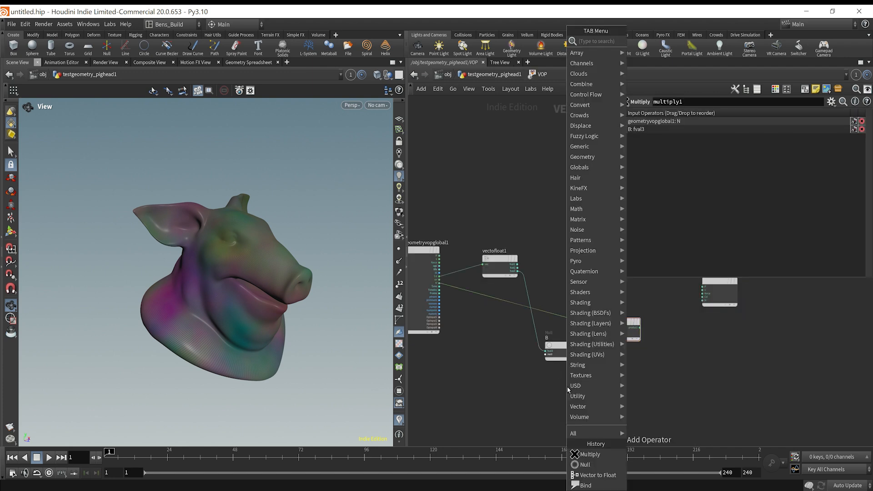
pyautogui.write('con')
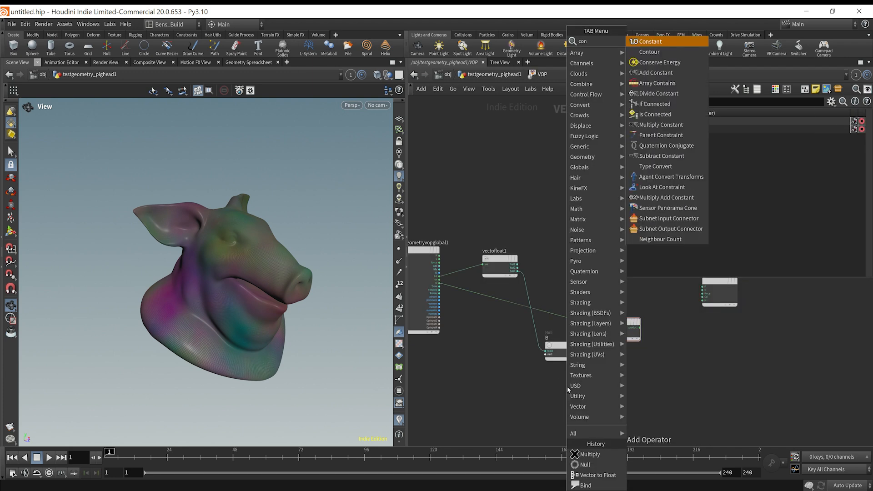
pyautogui.write('par')
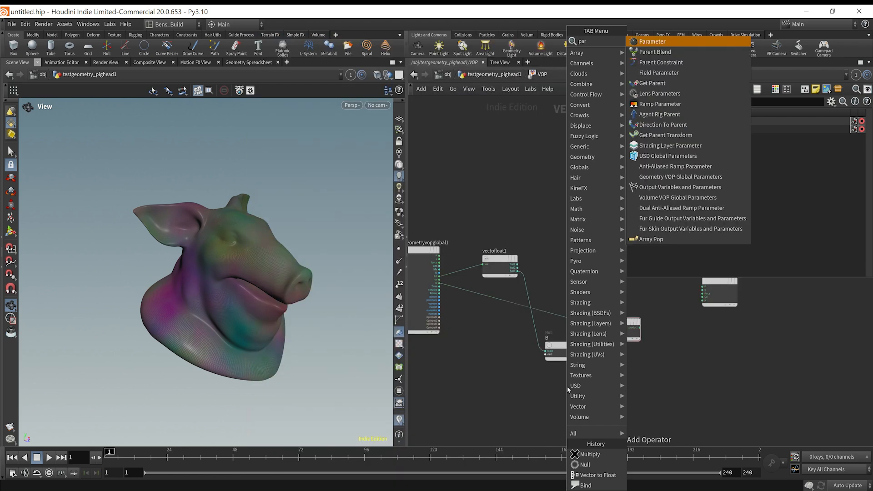
pyautogui.click(651, 41)
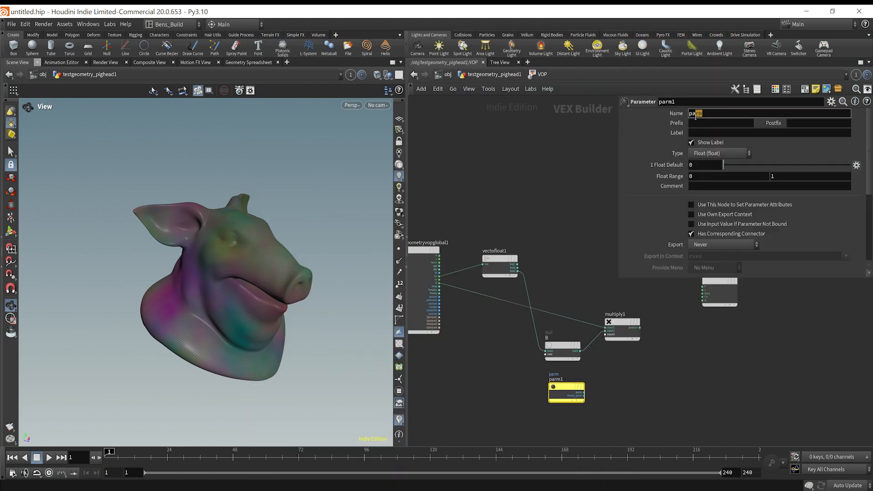
pyautogui.write('mult')
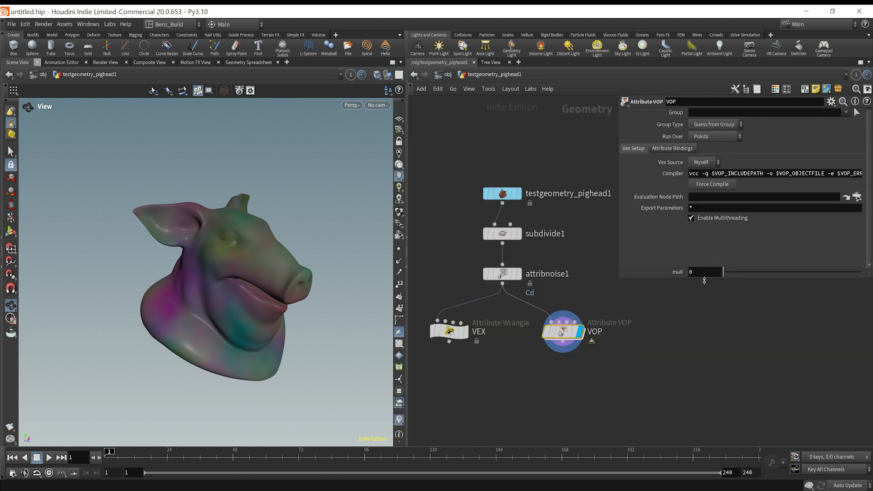
# Set the VOP's mult to 0.25 and select part of the wrangle's displacement expression.
pyautogui.moveTo(693, 272); pyautogui.dragTo(760, 272)
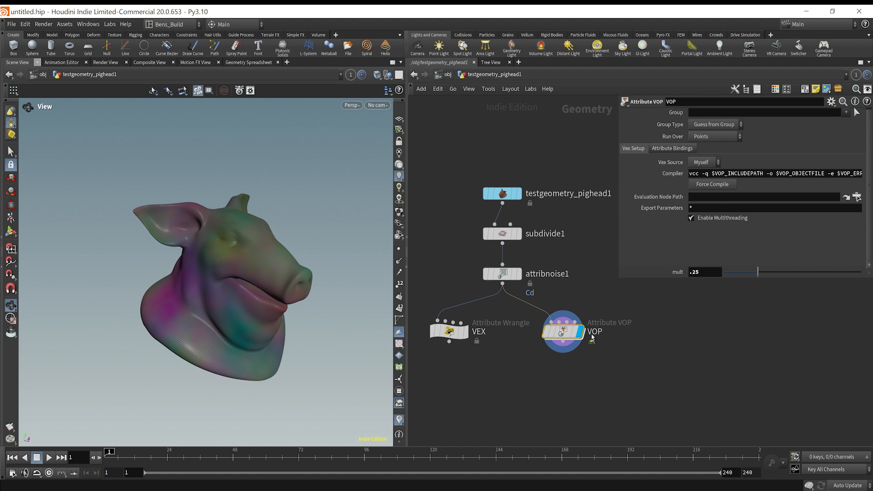
pyautogui.doubleClick(566, 331)
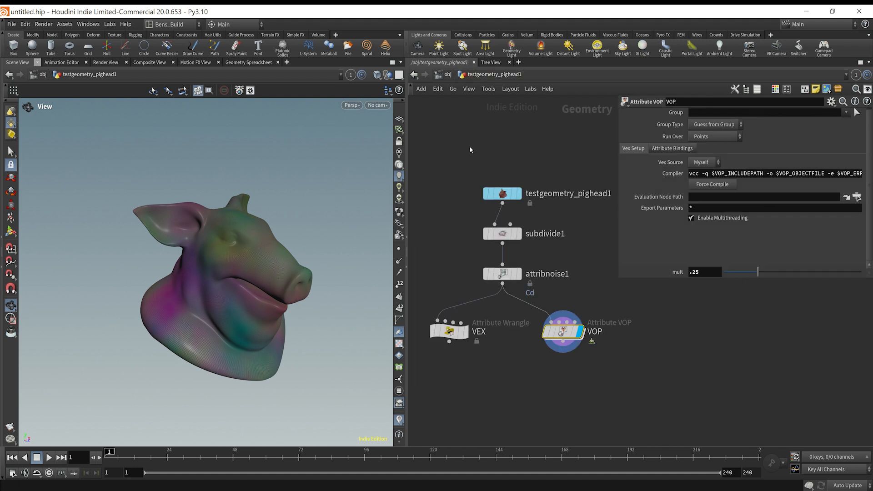
pyautogui.click(449, 331)
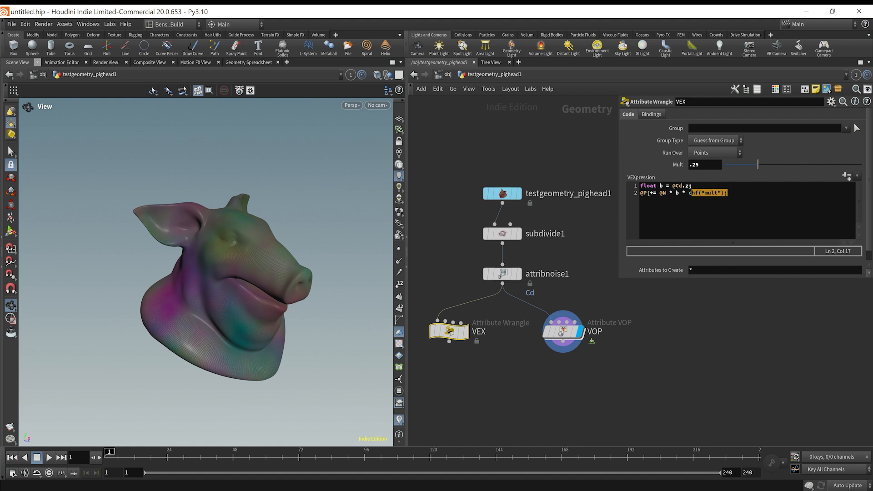
pyautogui.click(656, 192)
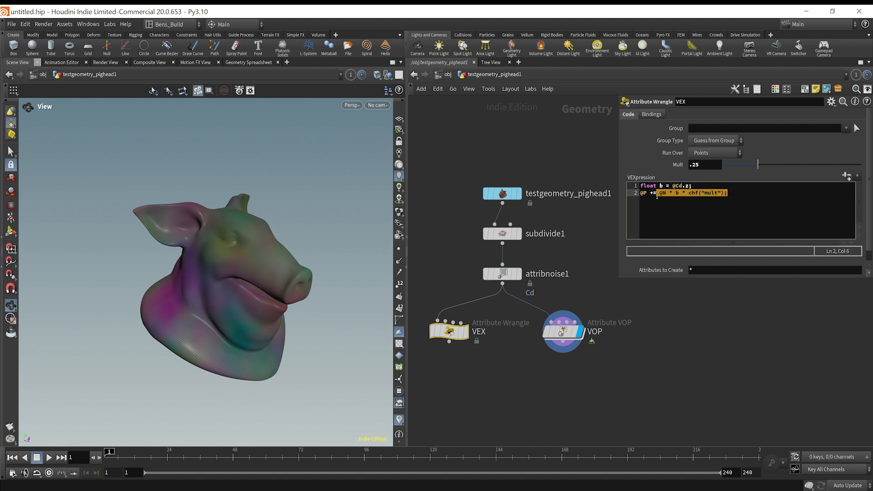
pyautogui.doubleClick(562, 329)
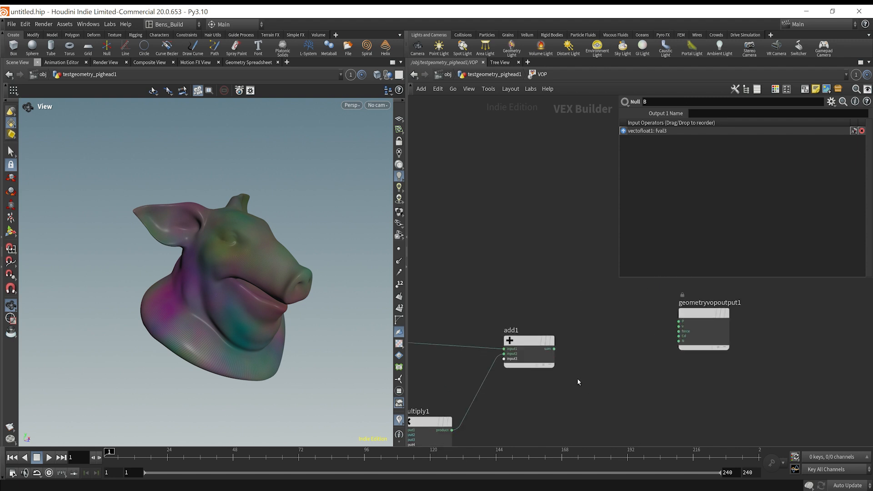
pyautogui.moveTo(652, 370)
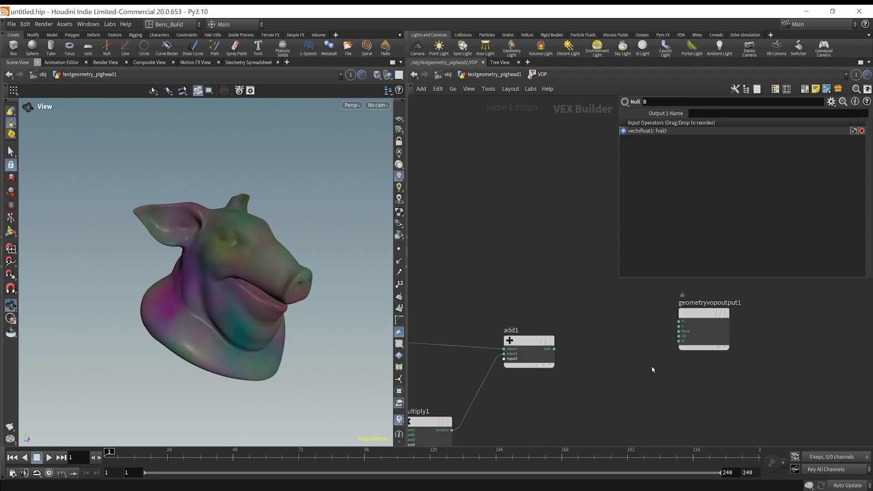
# Wire the add1 output into P on geometryvopoutput1 to displace the pig head.
pyautogui.click(703, 330)
pyautogui.write('s')
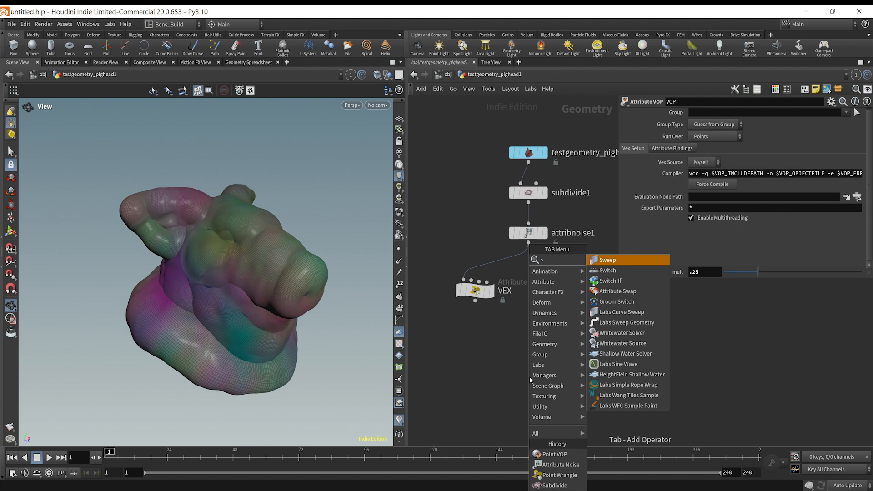
# Feed VEX and VOP into switch1, deleting point attribute N after the VEX branch.
pyautogui.click(606, 270)
pyautogui.write('at')
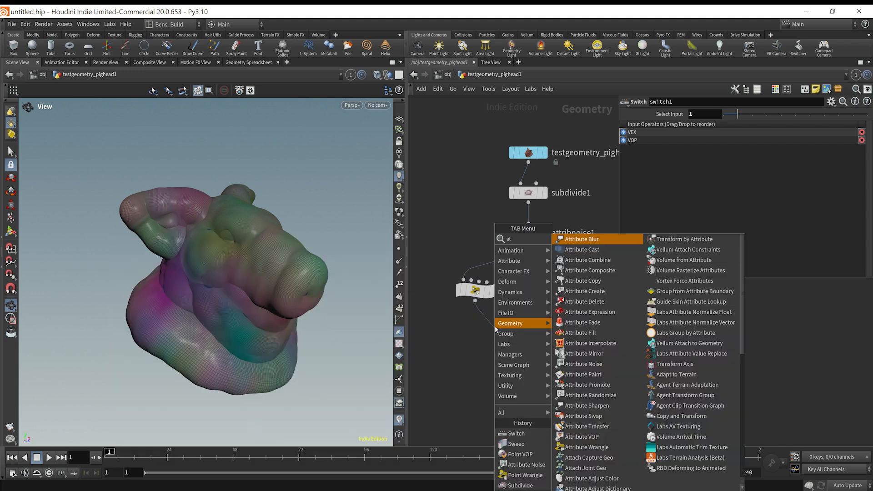
pyautogui.click(583, 301)
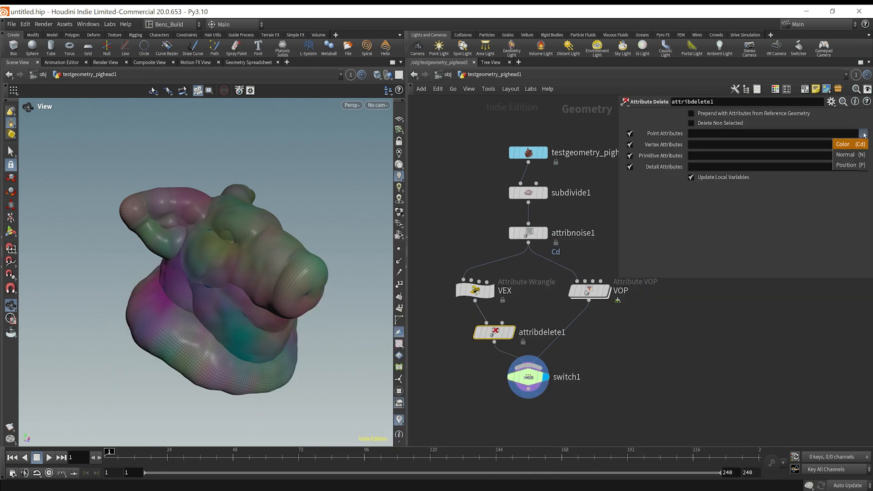
pyautogui.click(846, 154)
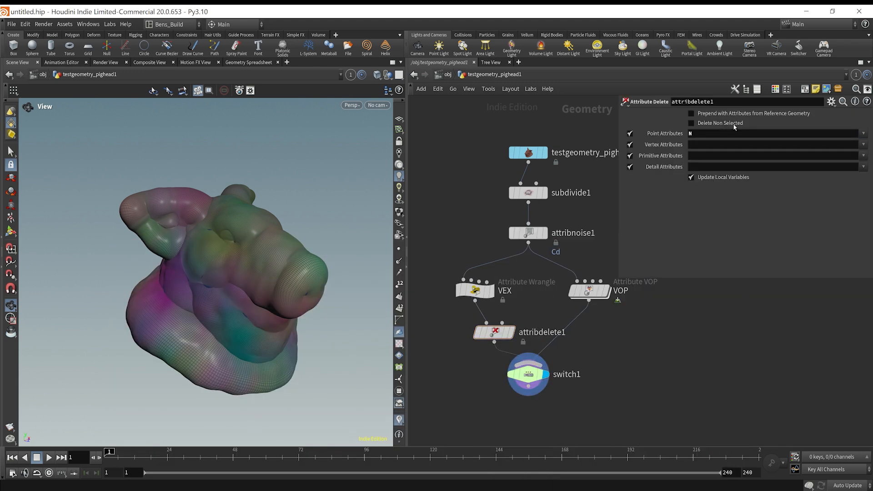
pyautogui.click(527, 374)
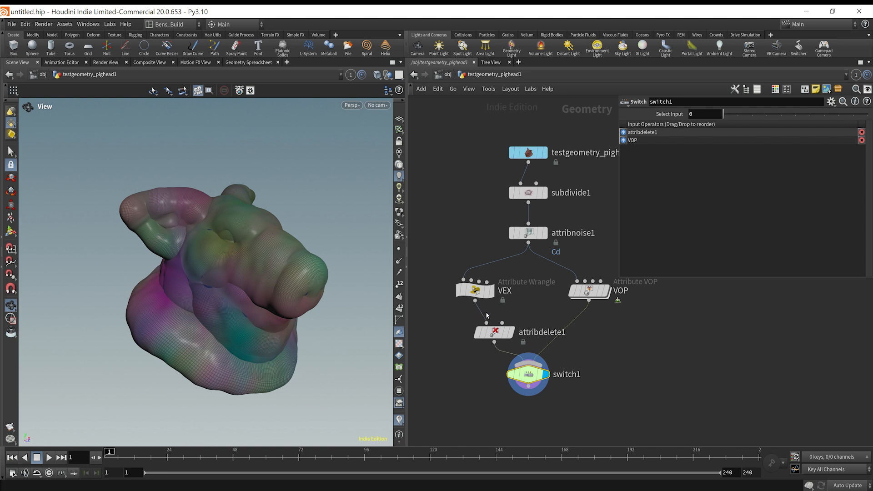
pyautogui.click(474, 290)
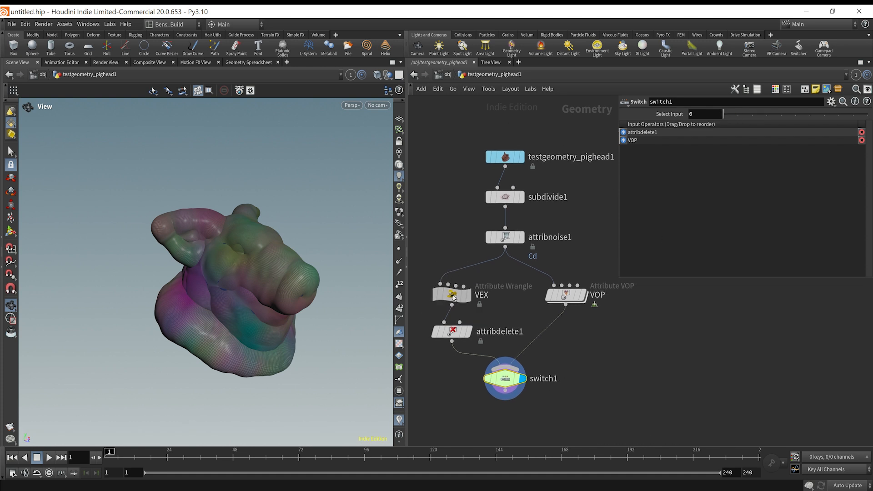
pyautogui.click(564, 295)
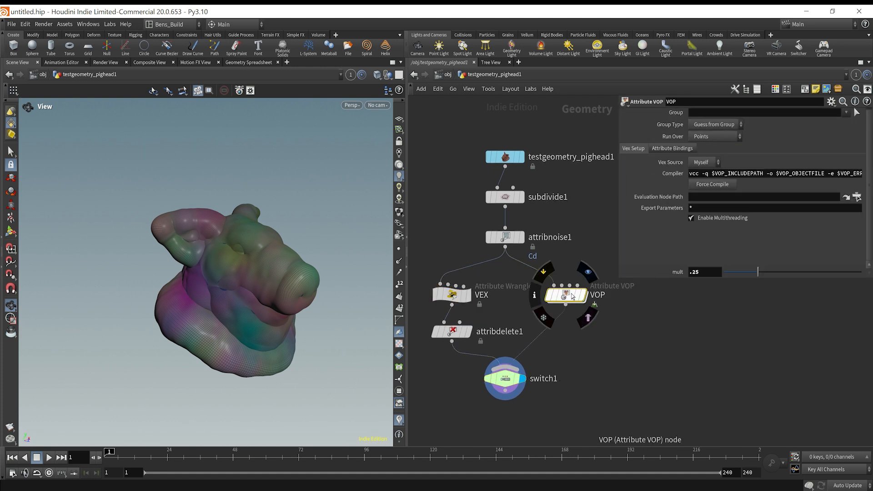
pyautogui.doubleClick(564, 295)
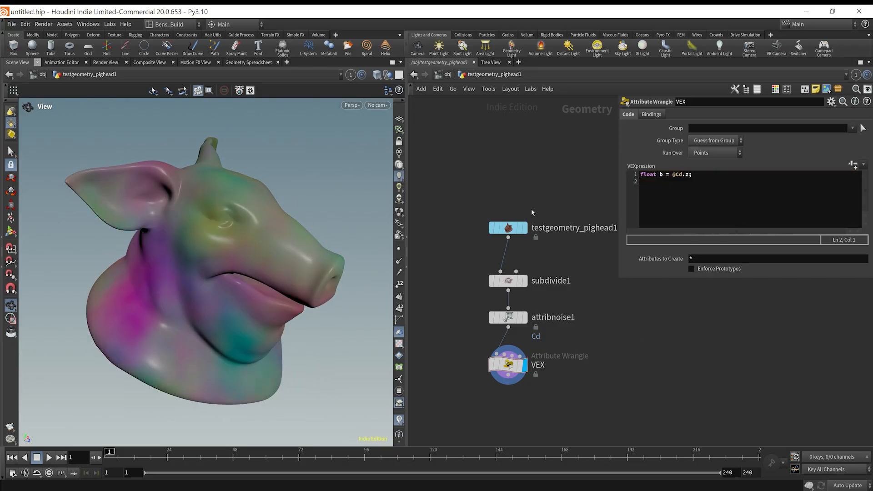
# Add @P += @N * b * chf("mult"); to the wrangle, then open the empty VOP's node list.
pyautogui.write('@P += @N * b * chf("mult");')
pyautogui.write('.25')
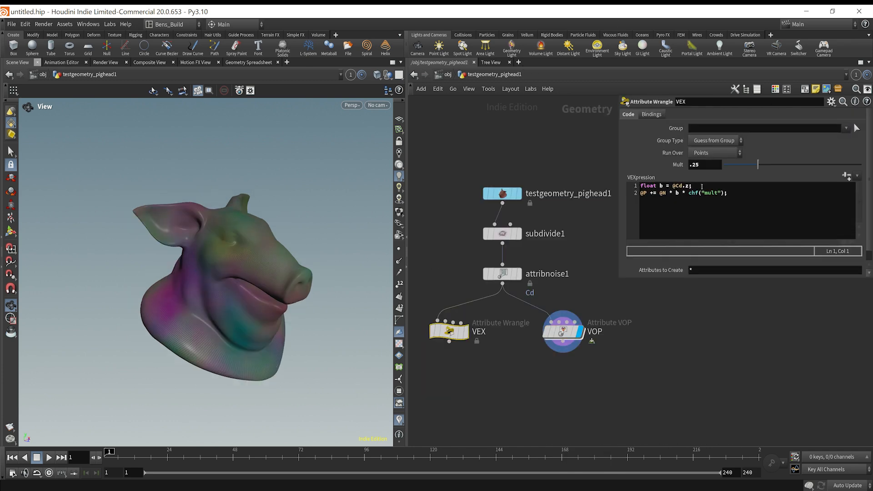
pyautogui.doubleClick(561, 330)
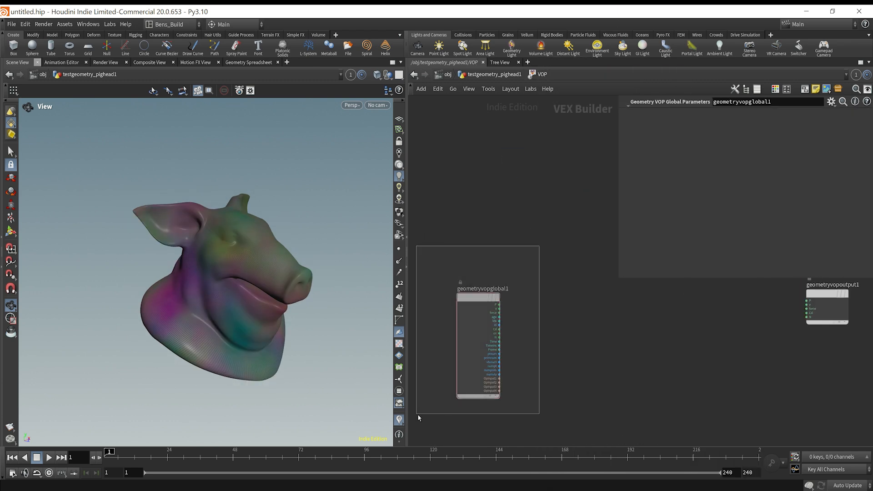
pyautogui.press('Tab')
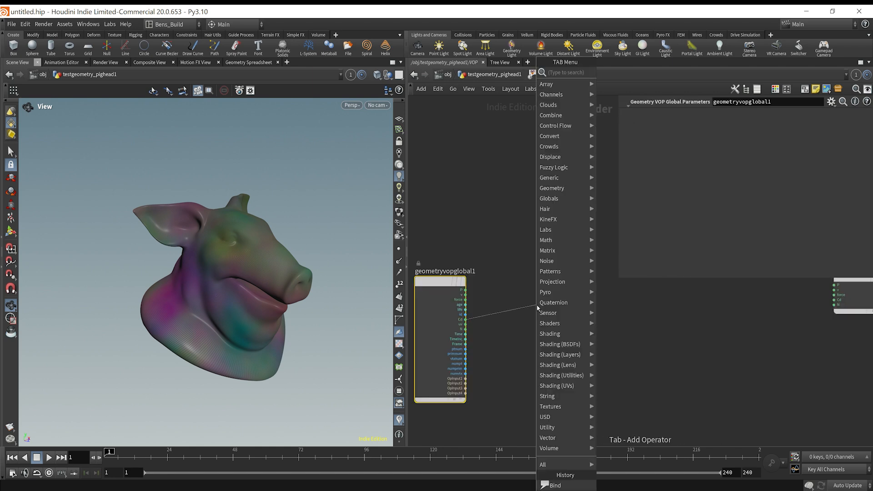